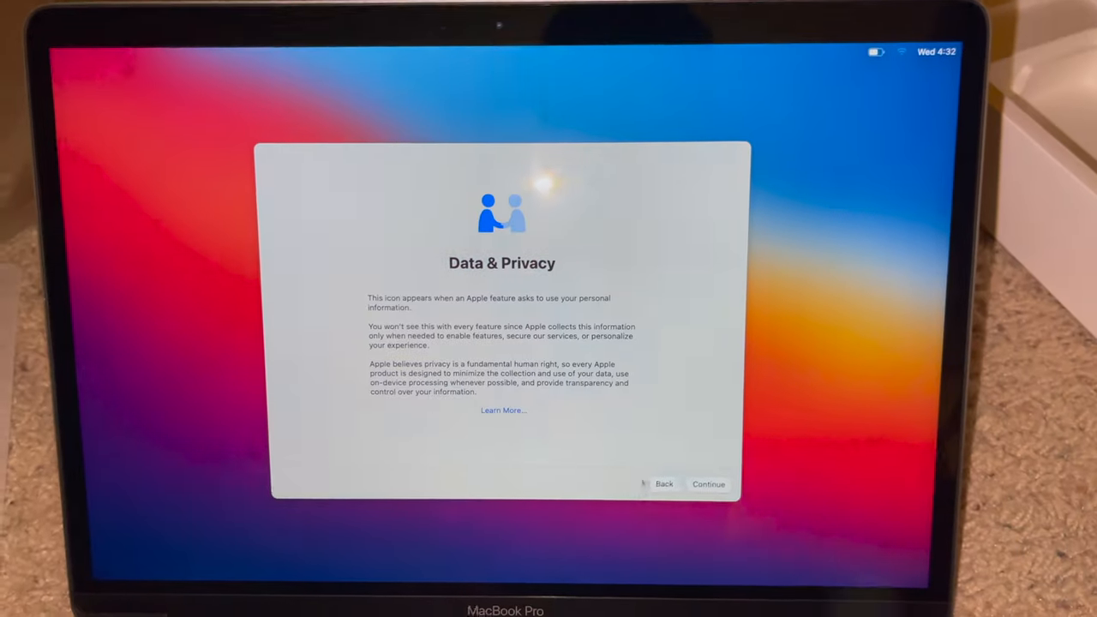
Continue past the Data & Privacy screen to the Hey Siri setup step
left_click(708, 483)
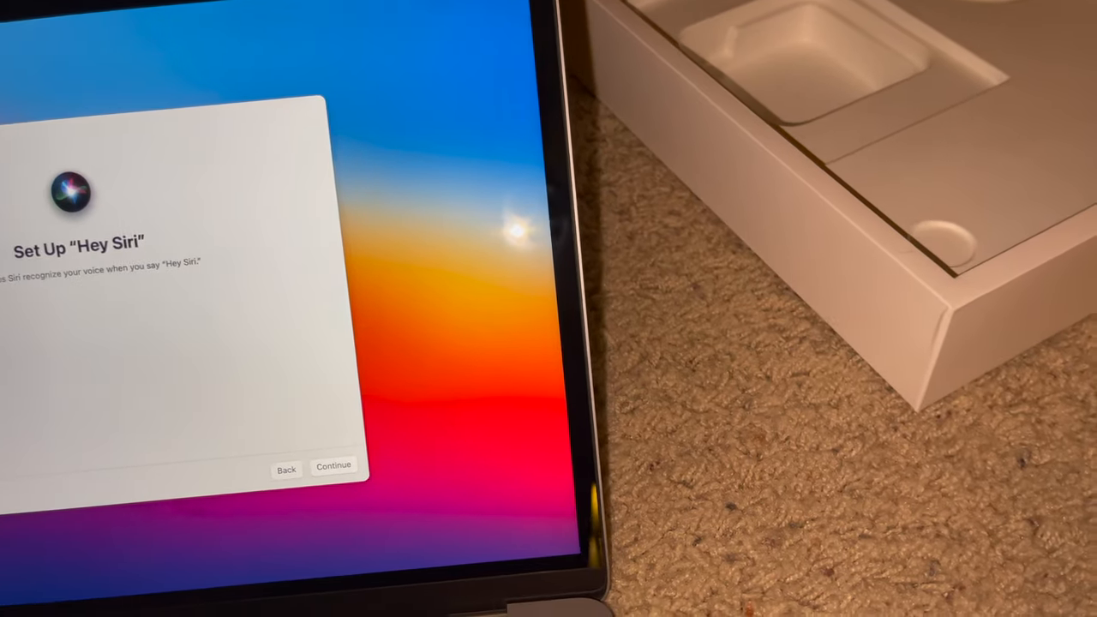
Continue past Set Up "Hey Siri" to the Improve Siri & Dictation screen
left_click(334, 465)
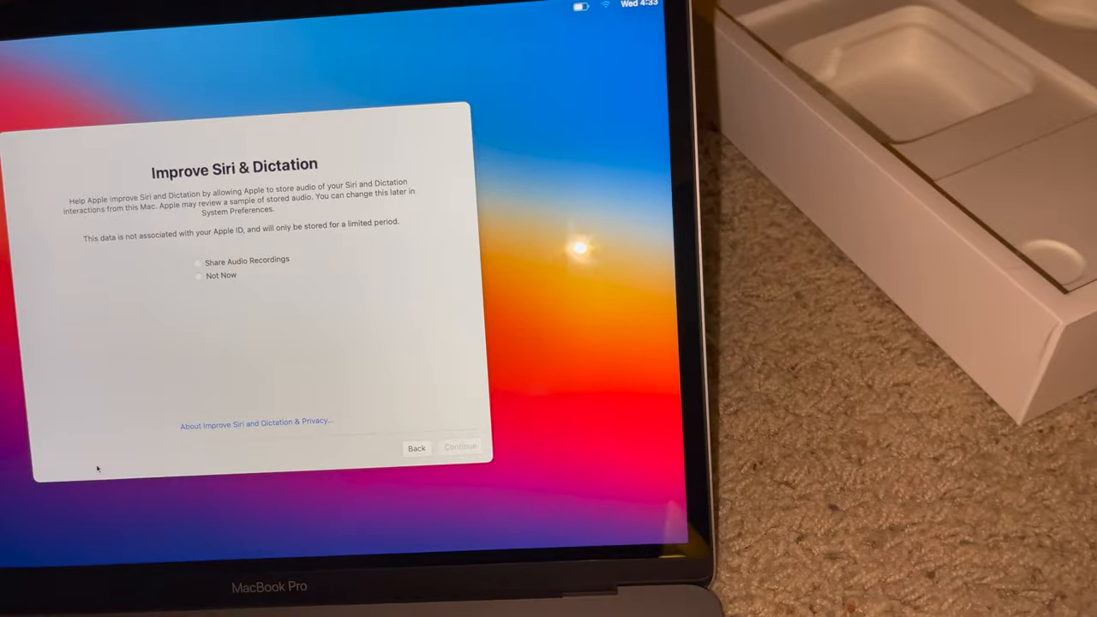